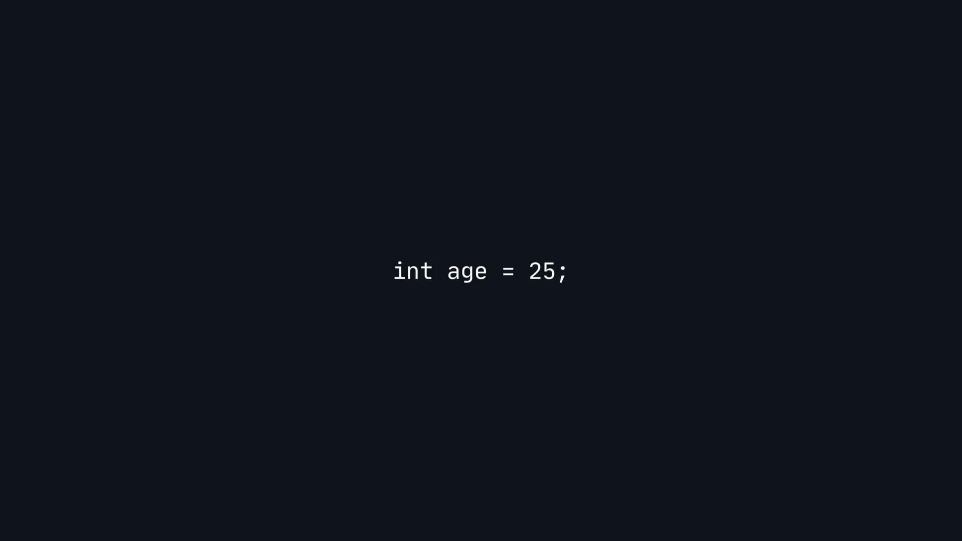
type("int *ptr = &age;")
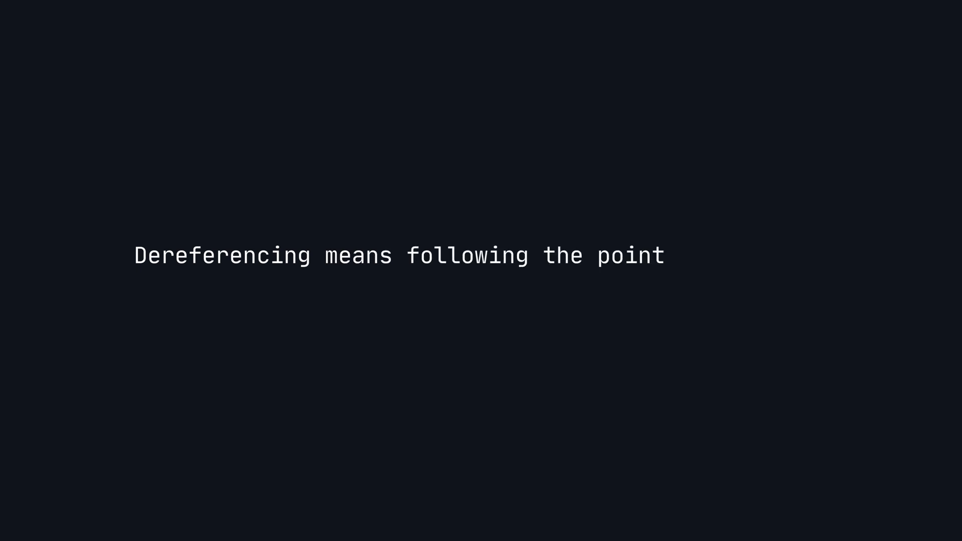
type("er to get to the value")
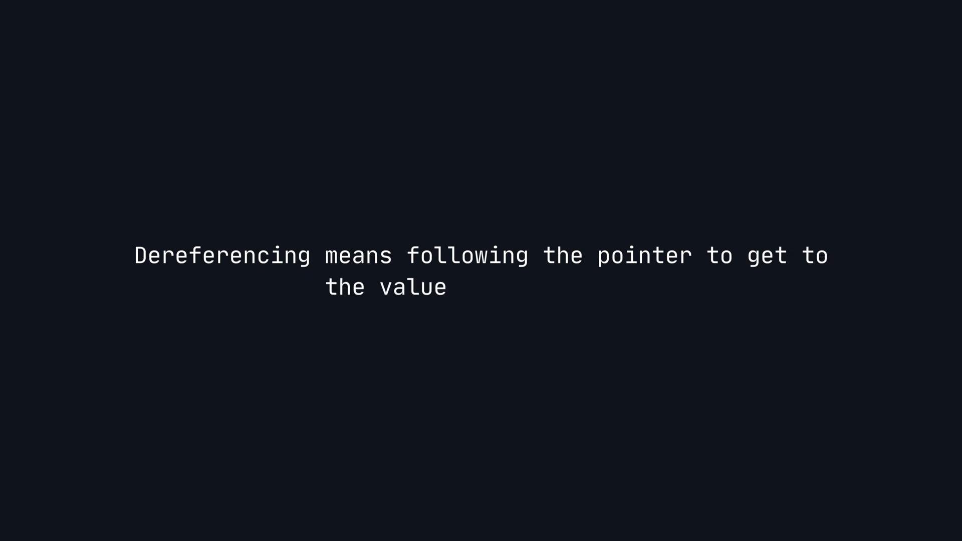